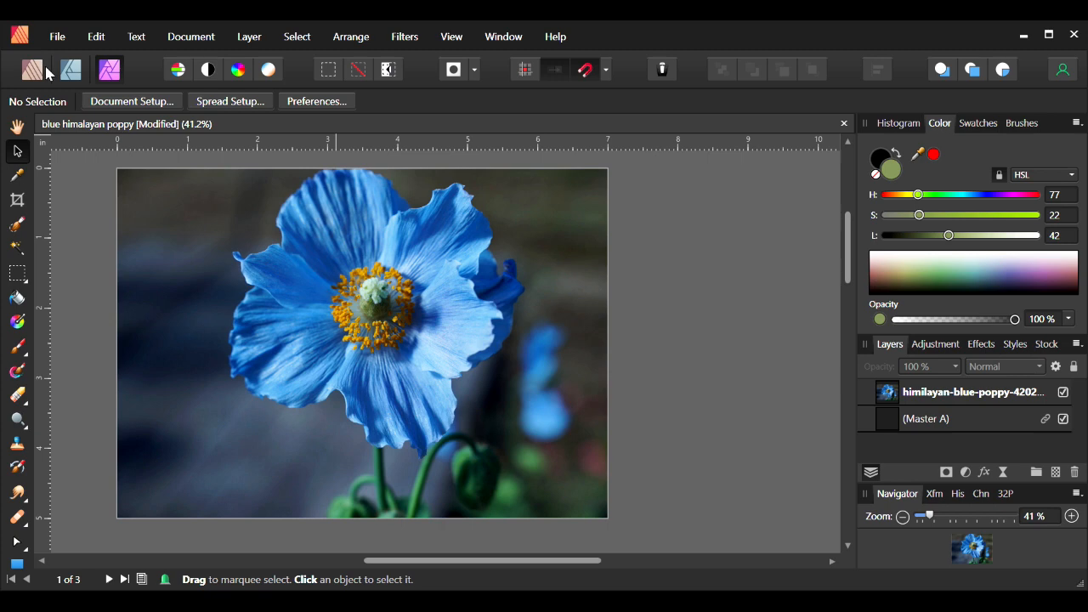
{"action": "mouse_move", "coordinate": [27, 114]}
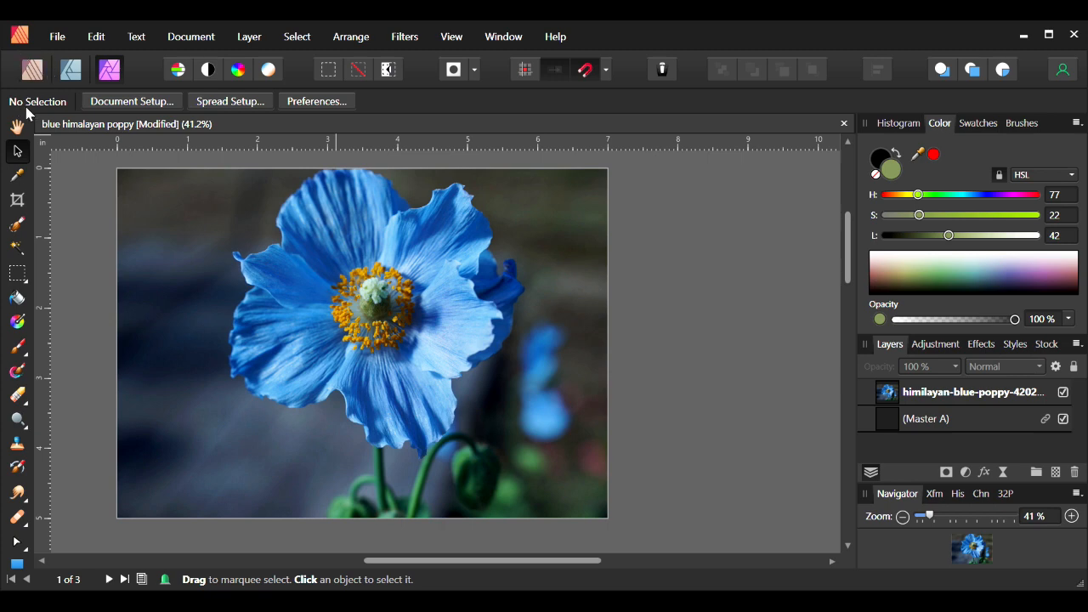
{"action": "mouse_move", "coordinate": [141, 157]}
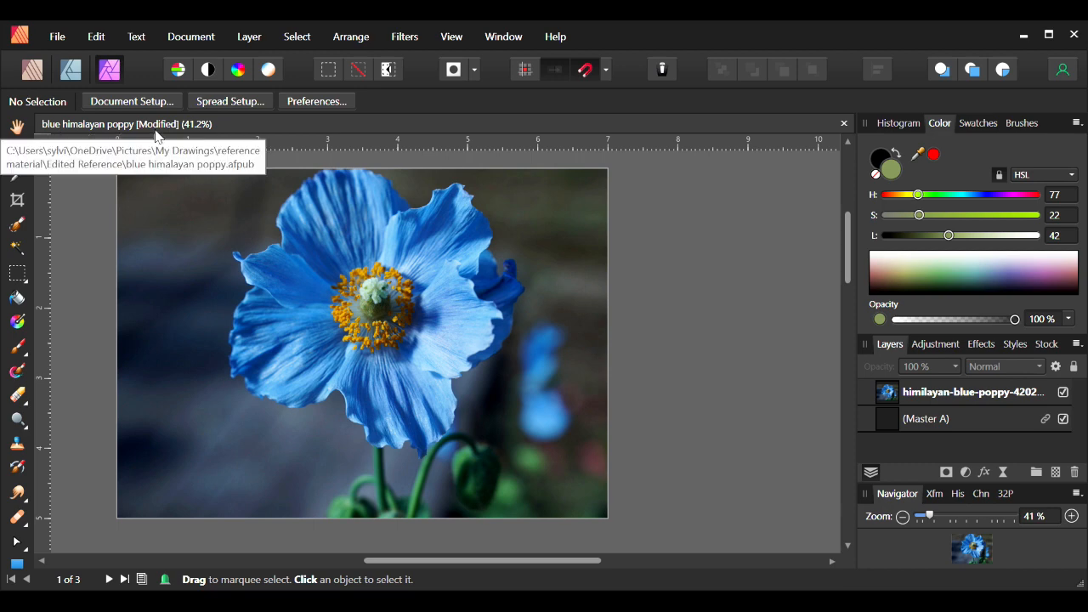
{"action": "mouse_move", "coordinate": [591, 378]}
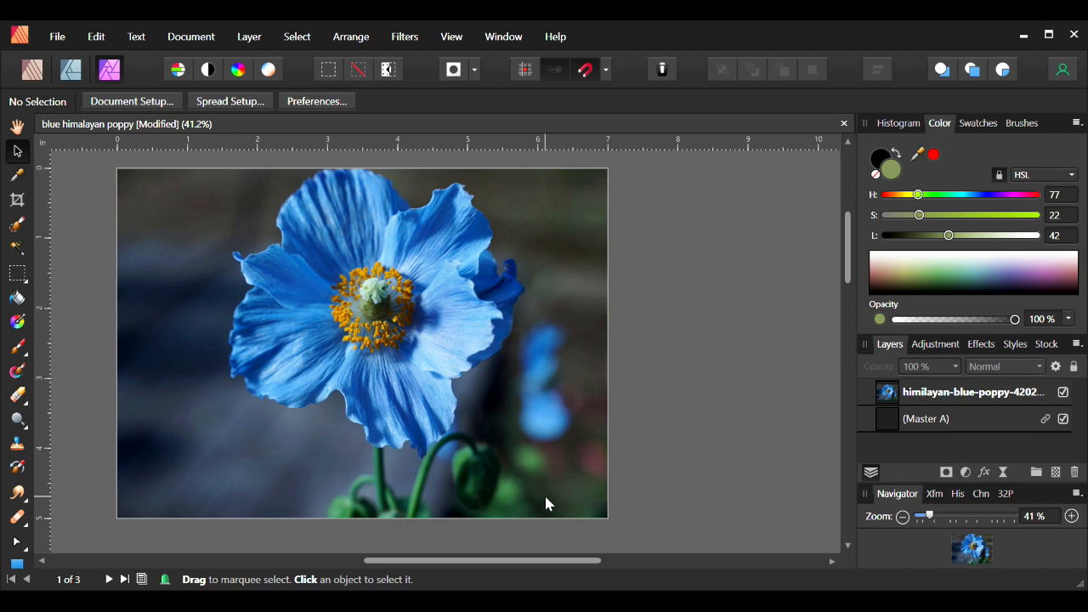
{"action": "mouse_move", "coordinate": [67, 519]}
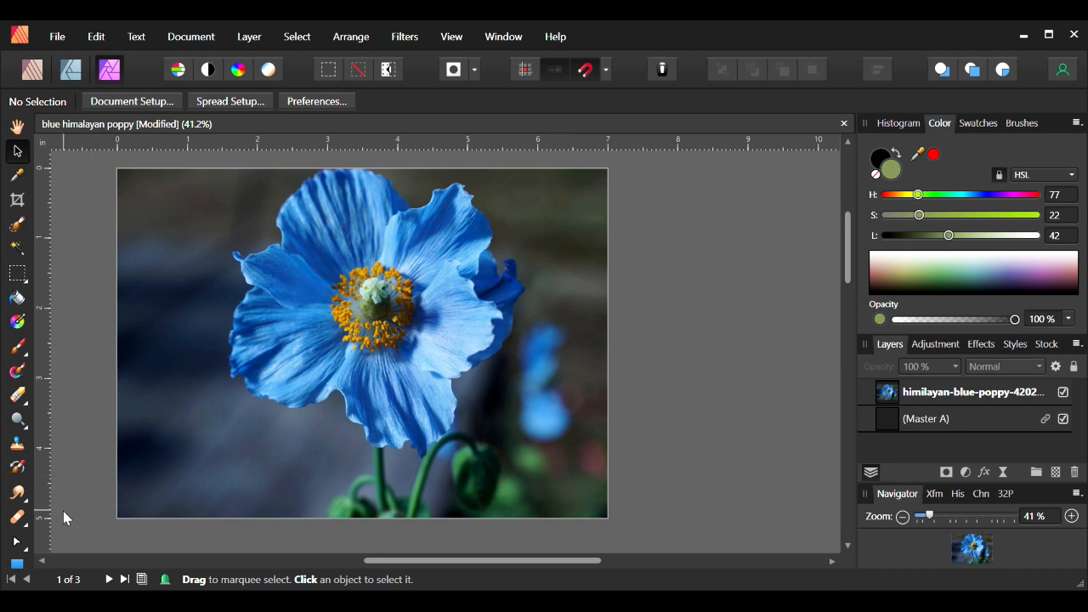
{"action": "mouse_move", "coordinate": [602, 148]}
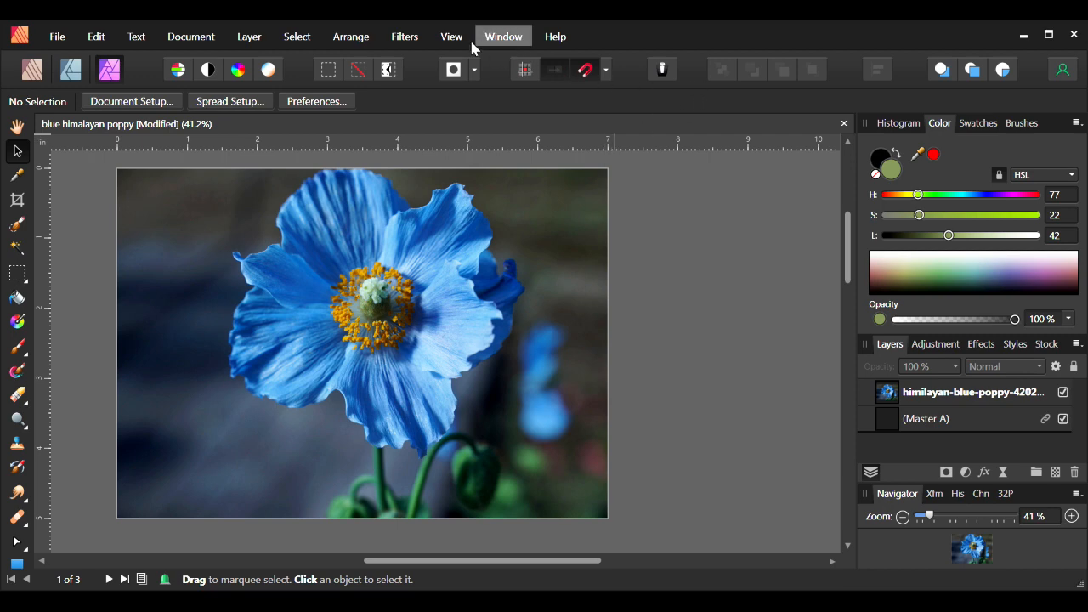
Turn on Show Grid from the View menu over the blue poppy photo.
{"action": "left_click", "coordinate": [452, 35]}
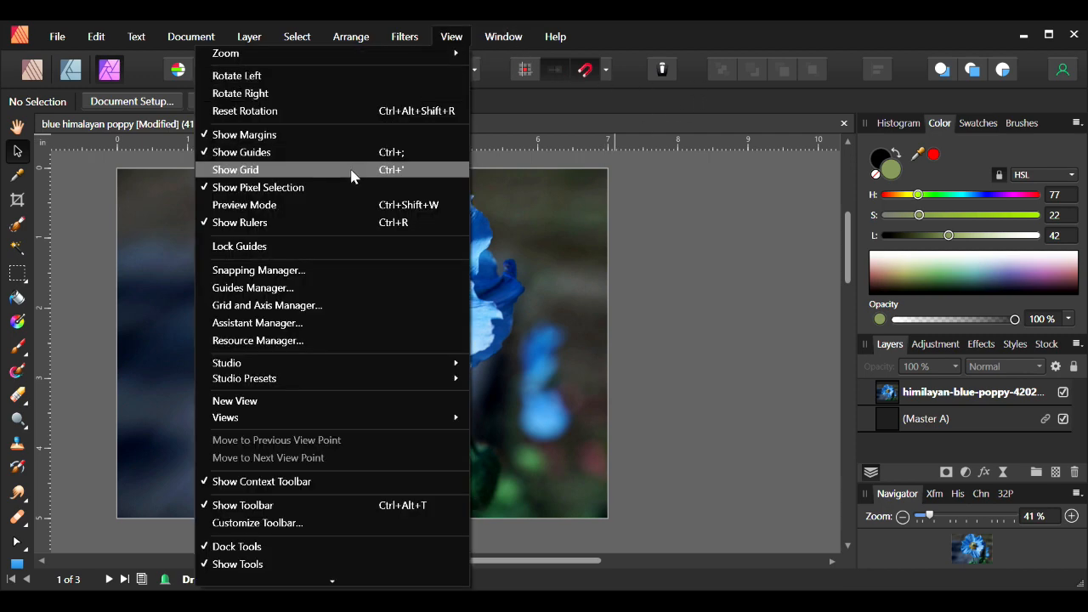
{"action": "left_click", "coordinate": [235, 169]}
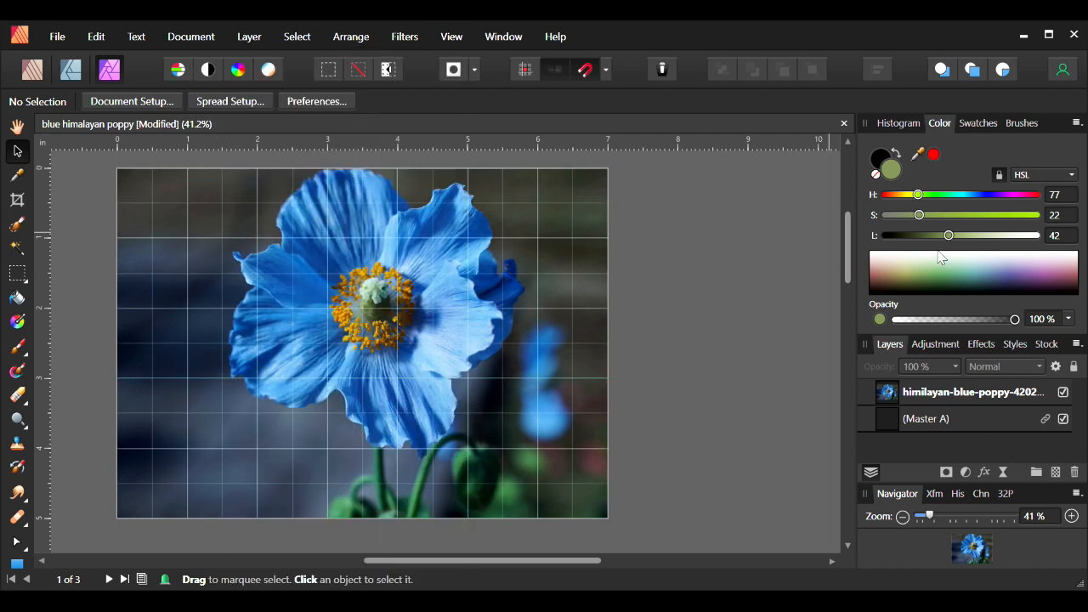
{"action": "mouse_move", "coordinate": [933, 245]}
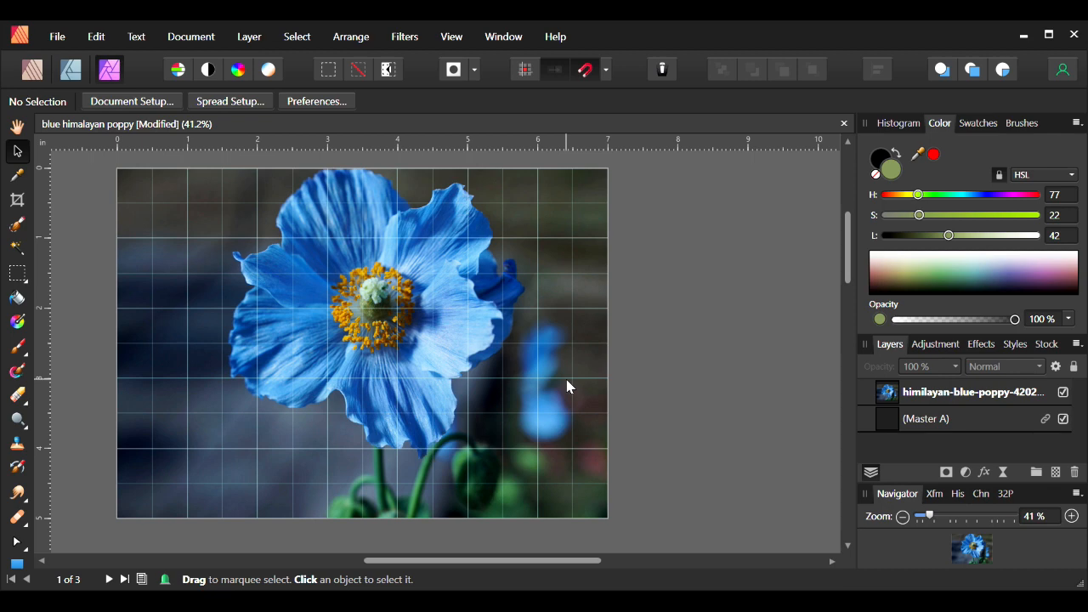
{"action": "mouse_move", "coordinate": [501, 252]}
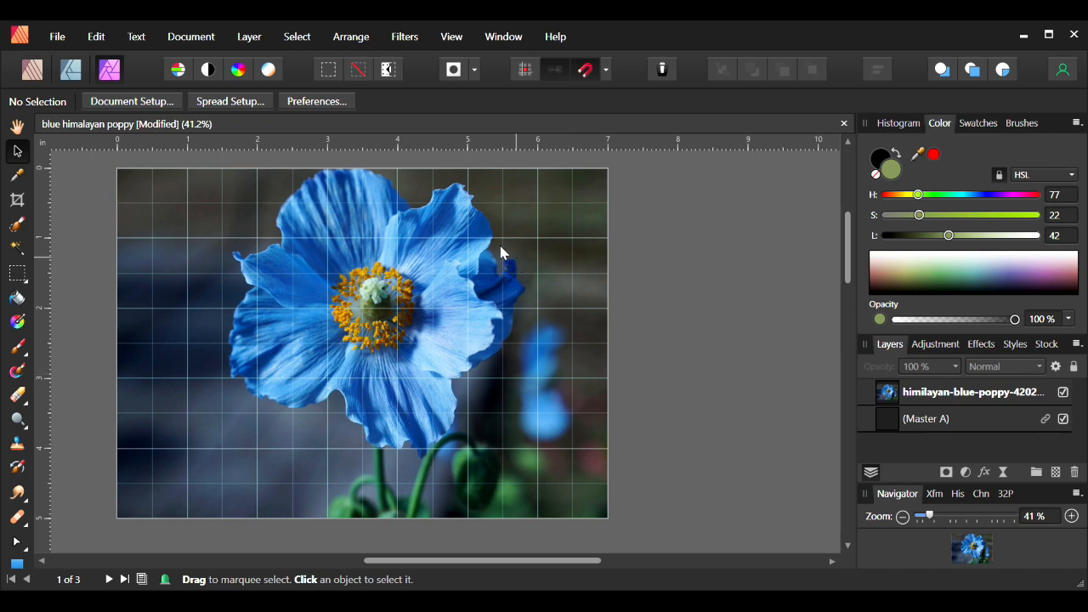
{"action": "mouse_move", "coordinate": [549, 345]}
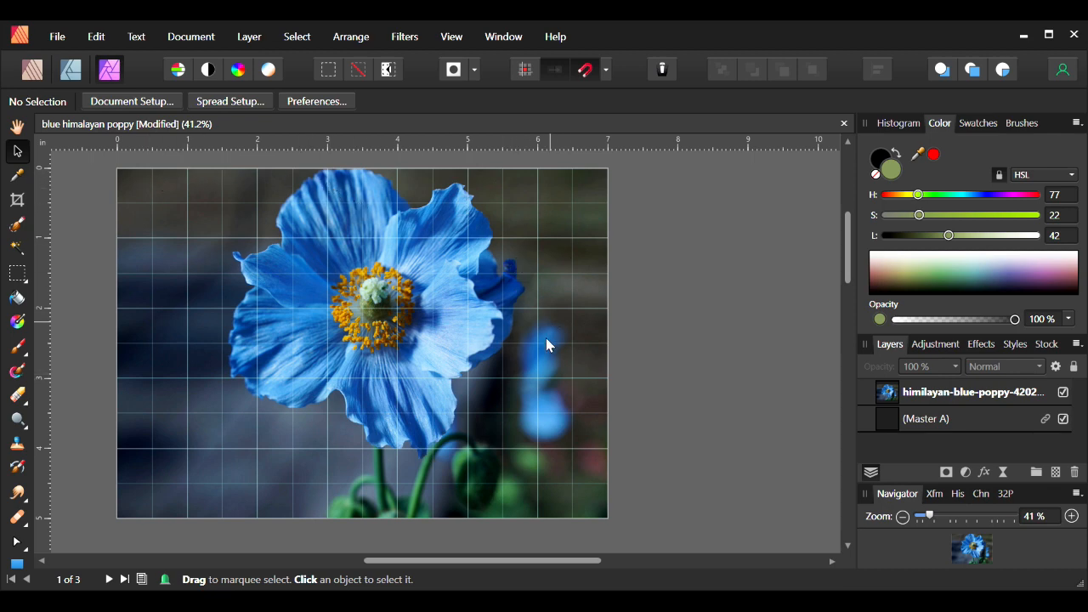
{"action": "mouse_move", "coordinate": [28, 217]}
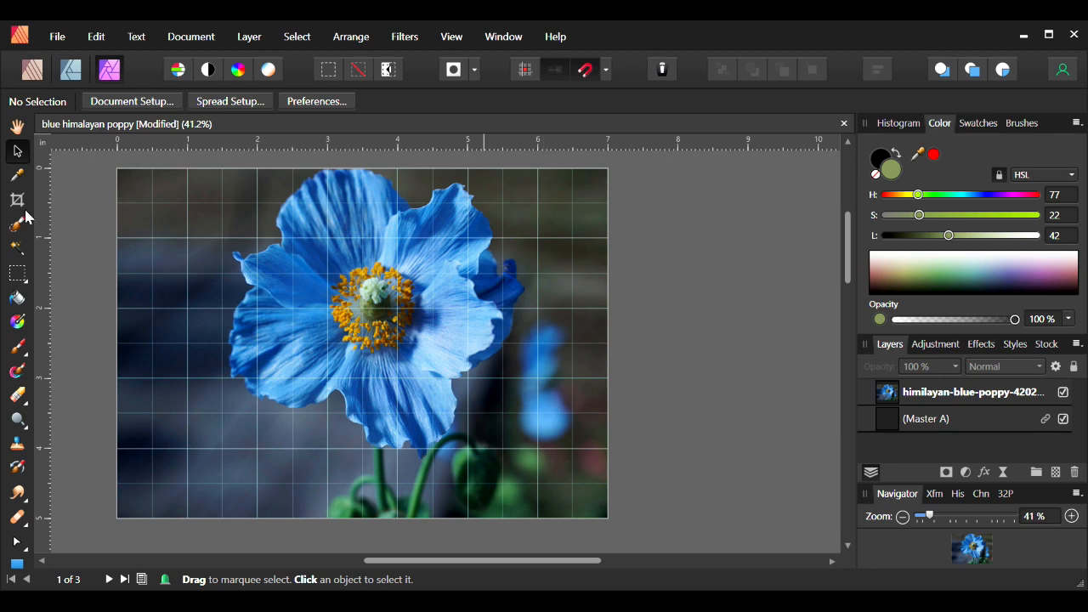
{"action": "mouse_move", "coordinate": [599, 285]}
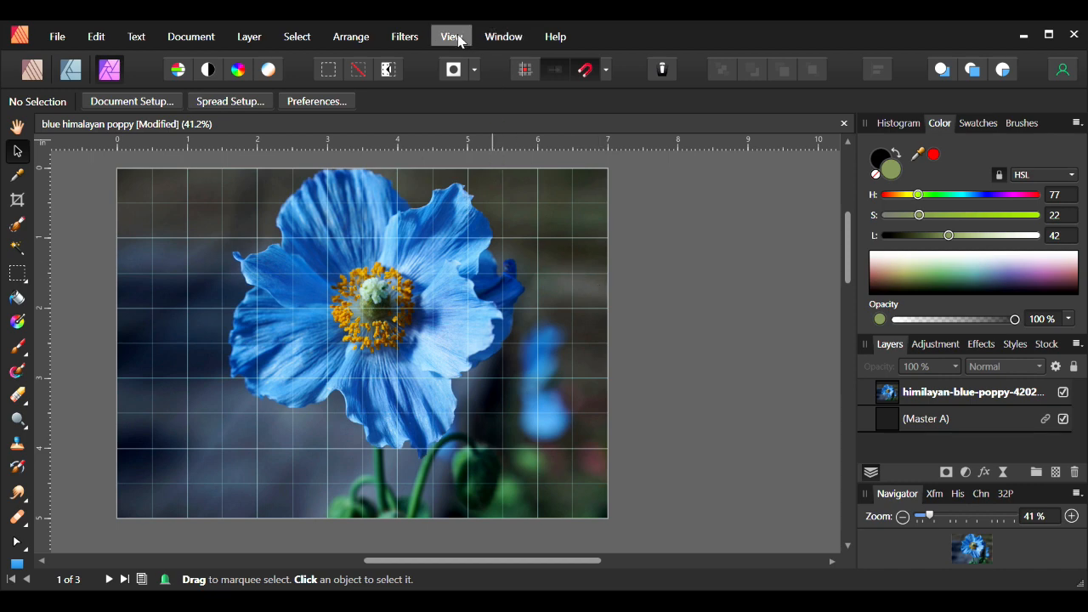
{"action": "left_click", "coordinate": [451, 36]}
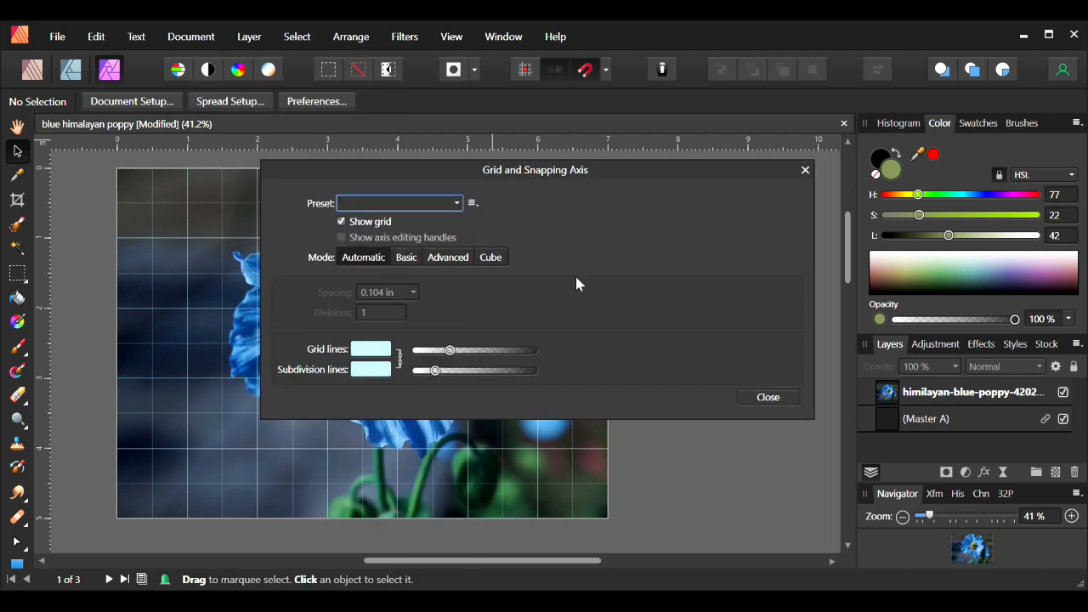
{"action": "mouse_move", "coordinate": [793, 407]}
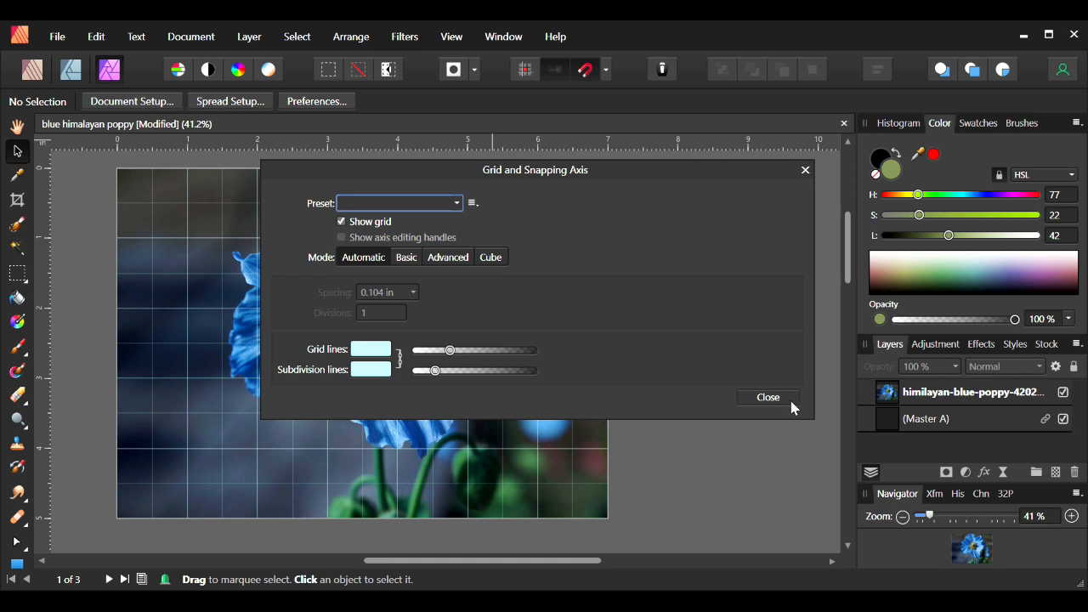
{"action": "mouse_move", "coordinate": [791, 402]}
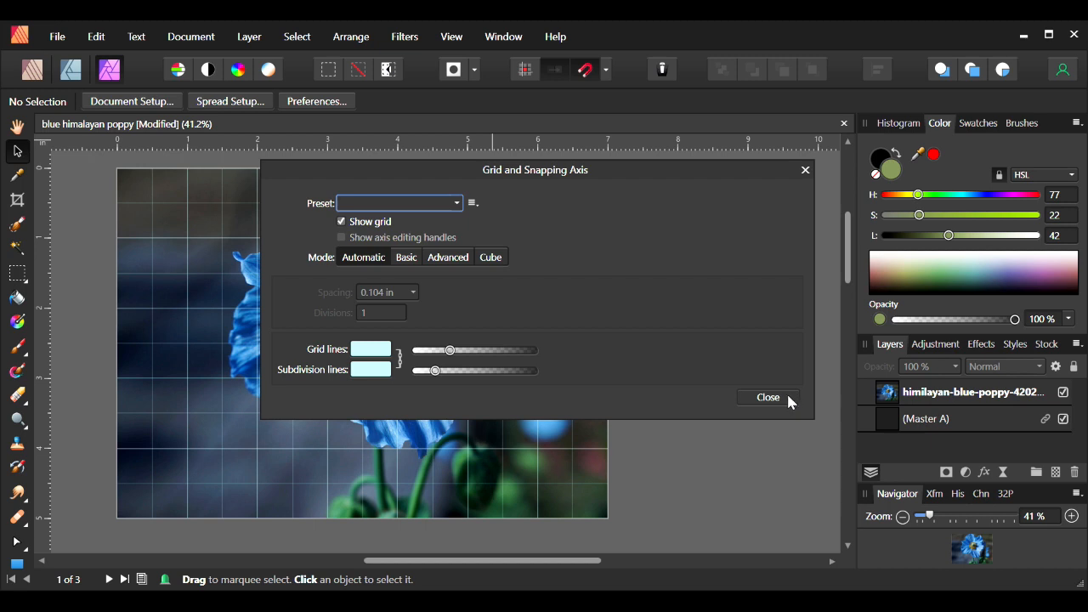
{"action": "left_click", "coordinate": [363, 257]}
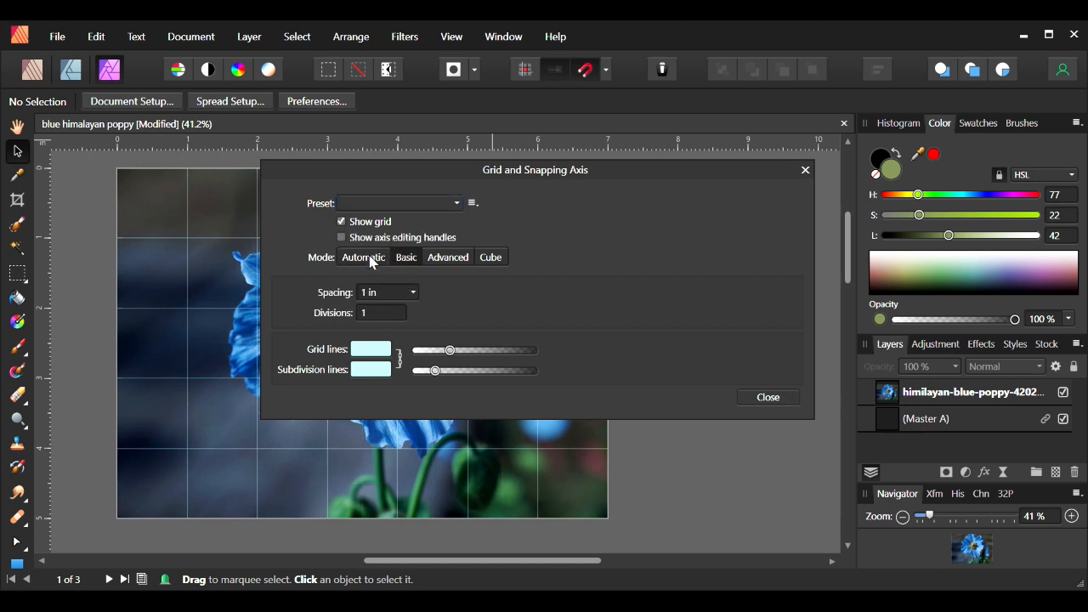
{"action": "left_click", "coordinate": [767, 397]}
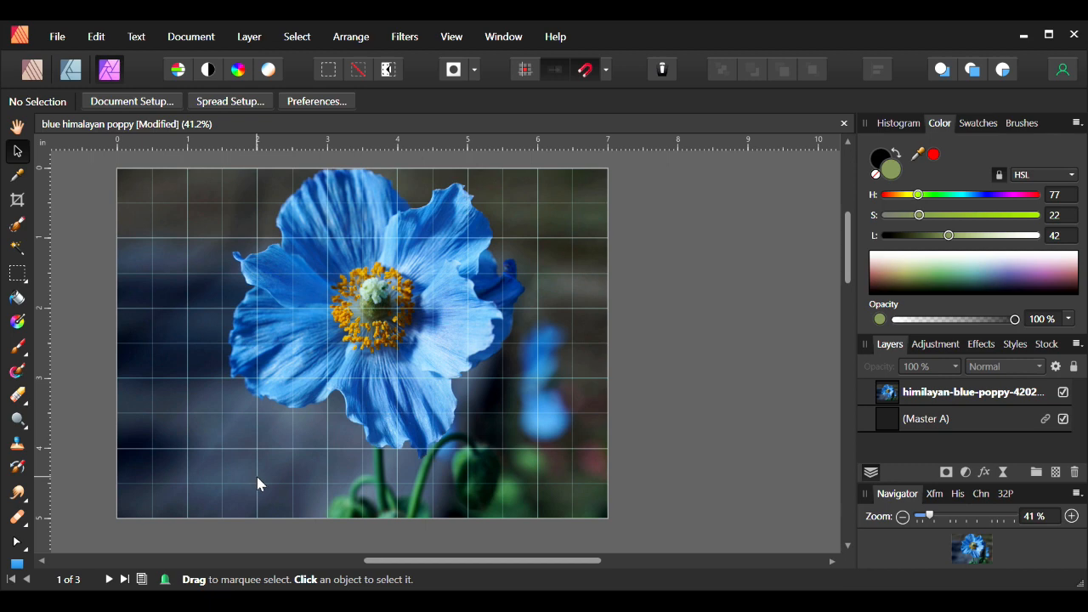
{"action": "mouse_move", "coordinate": [261, 481]}
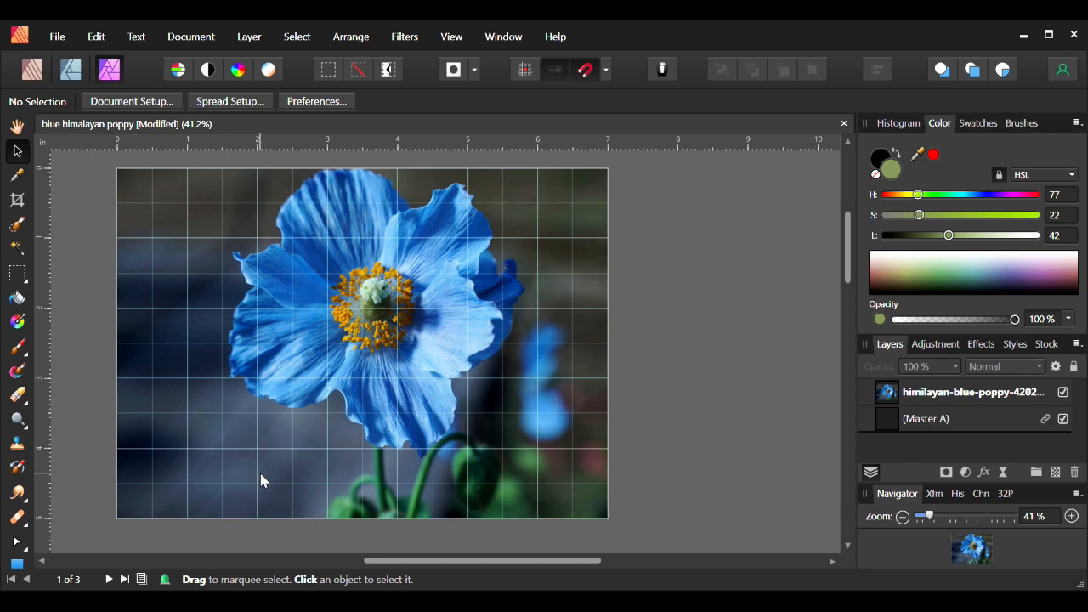
{"action": "mouse_move", "coordinate": [535, 202]}
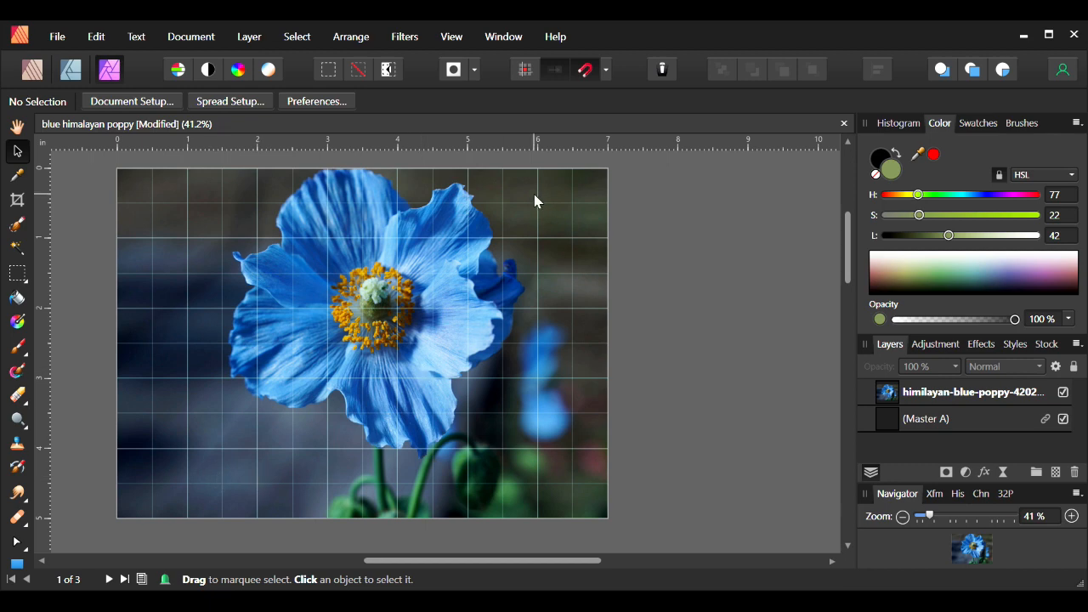
{"action": "mouse_move", "coordinate": [729, 147]}
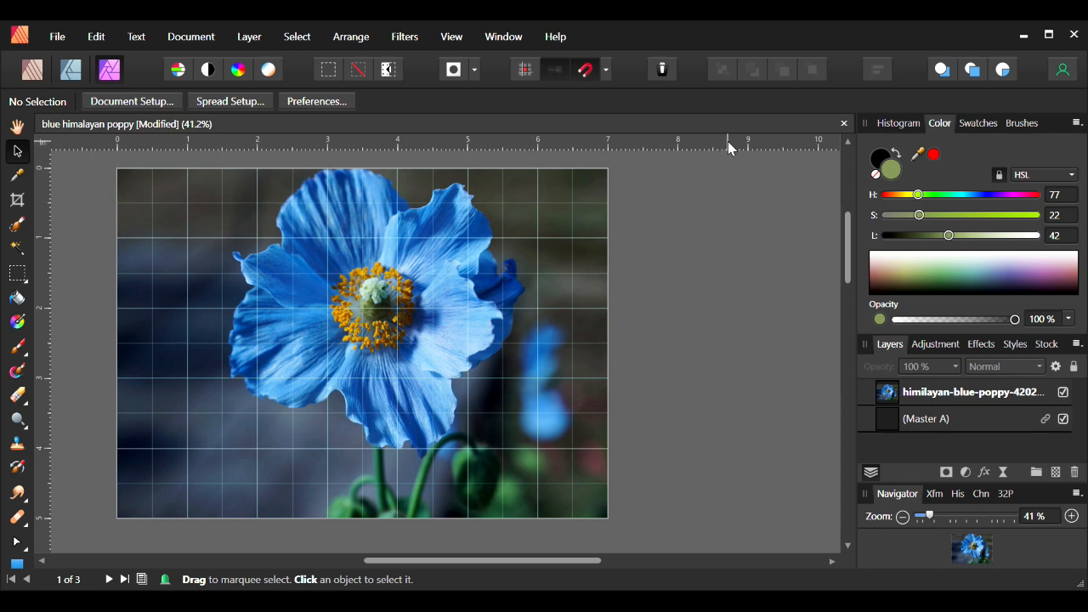
{"action": "mouse_move", "coordinate": [523, 202]}
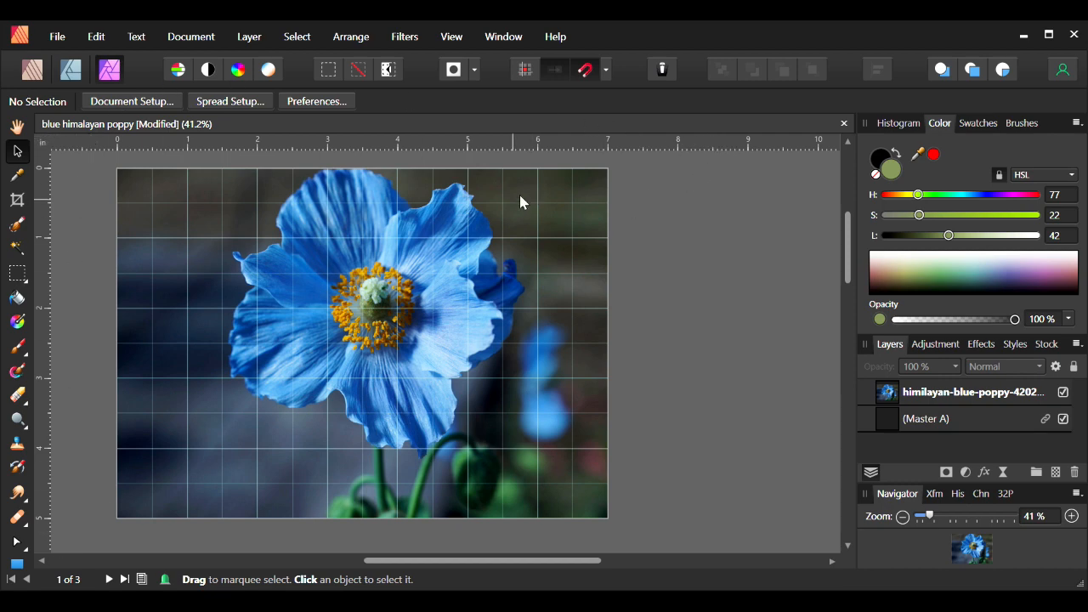
{"action": "mouse_move", "coordinate": [451, 37]}
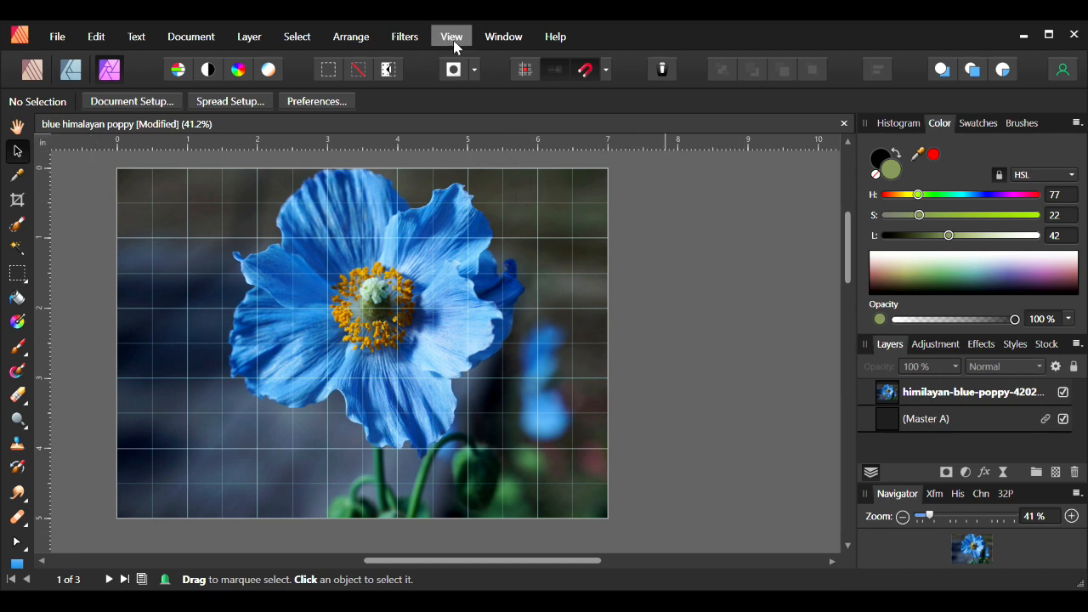
{"action": "left_click", "coordinate": [452, 35]}
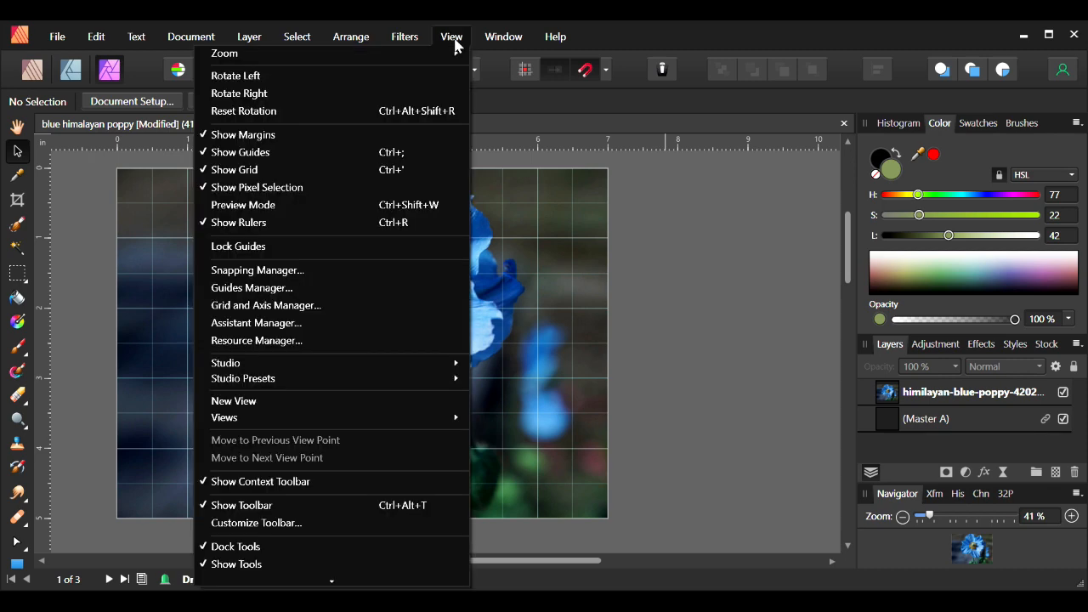
{"action": "mouse_move", "coordinate": [330, 221]}
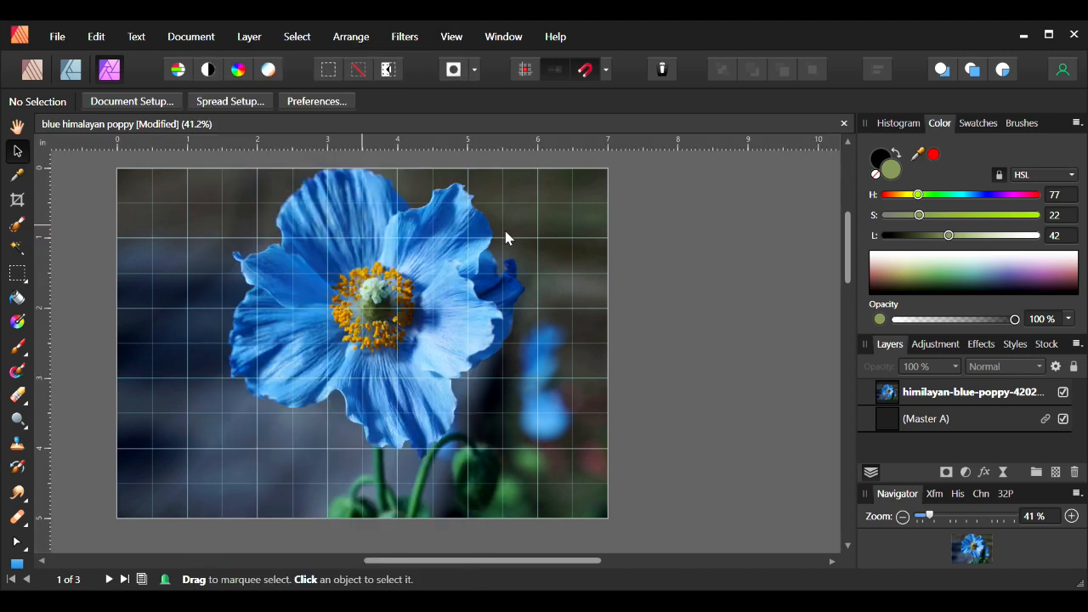
{"action": "mouse_move", "coordinate": [979, 277]}
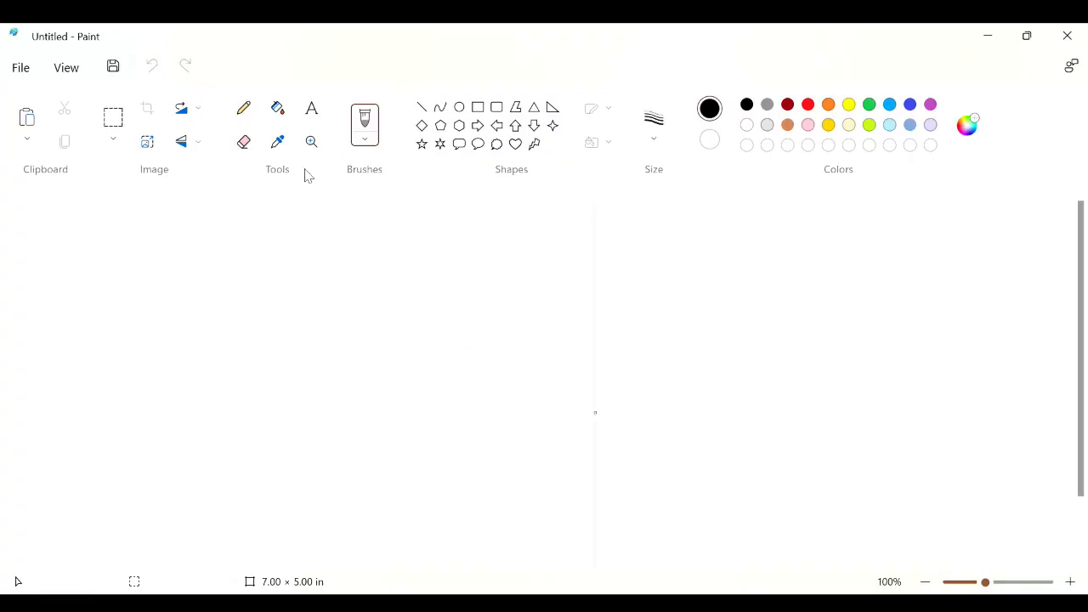
{"action": "mouse_move", "coordinate": [51, 109]}
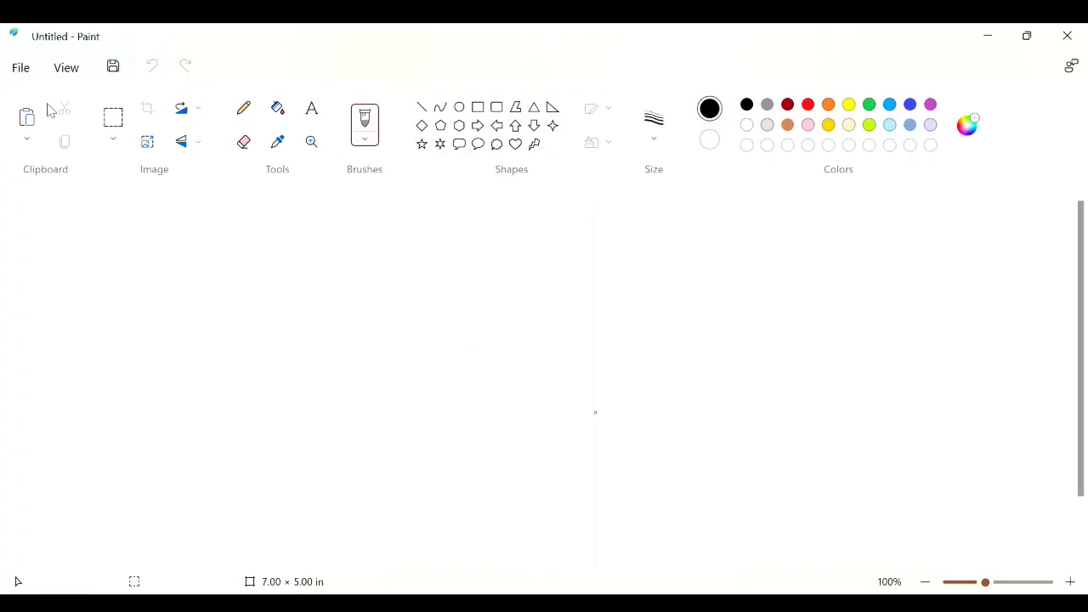
Open the recent poppy photo and check Image properties shows 7 × 5 inches at 300 DPI.
{"action": "left_click", "coordinate": [20, 67]}
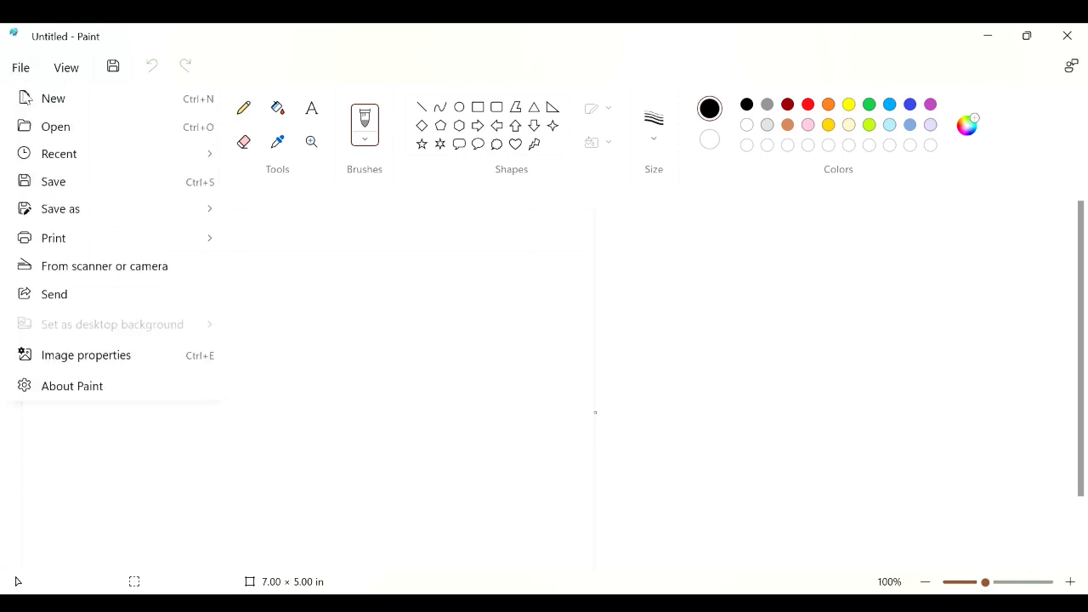
{"action": "mouse_move", "coordinate": [67, 159]}
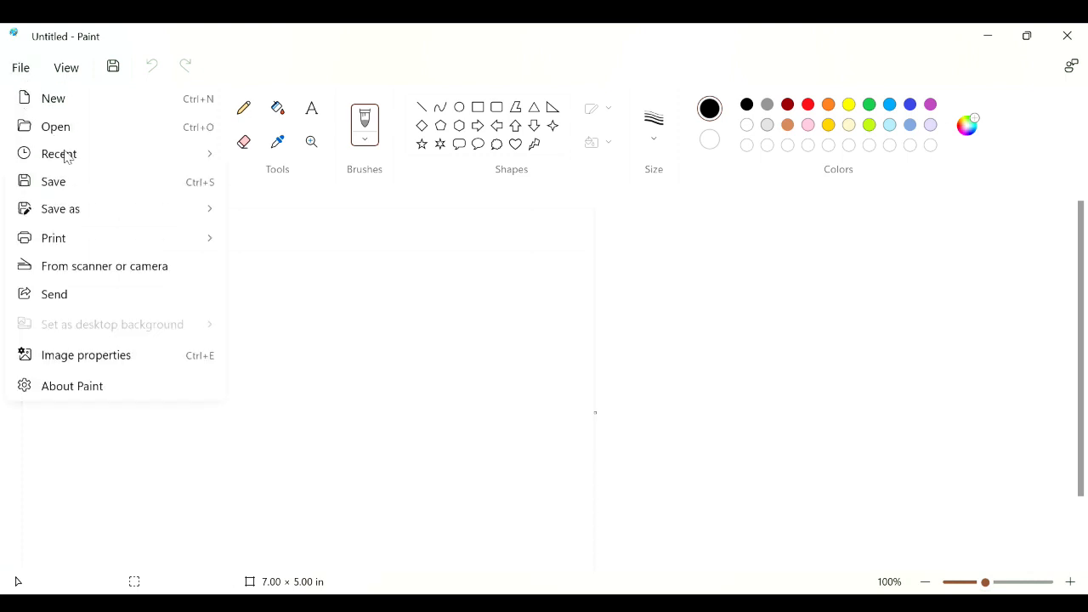
{"action": "left_click", "coordinate": [55, 126]}
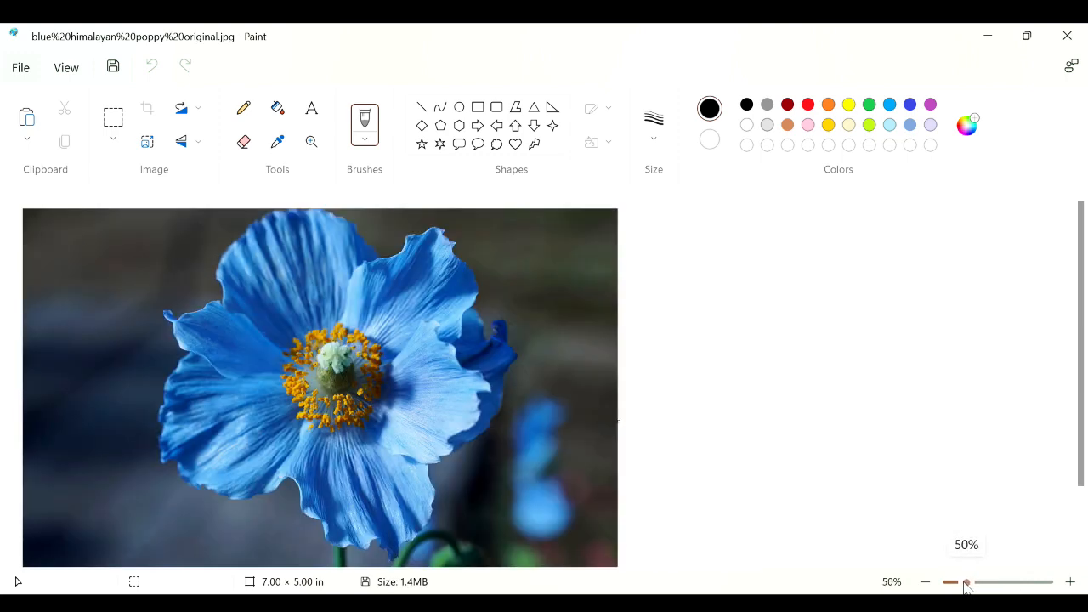
{"action": "left_click", "coordinate": [21, 67]}
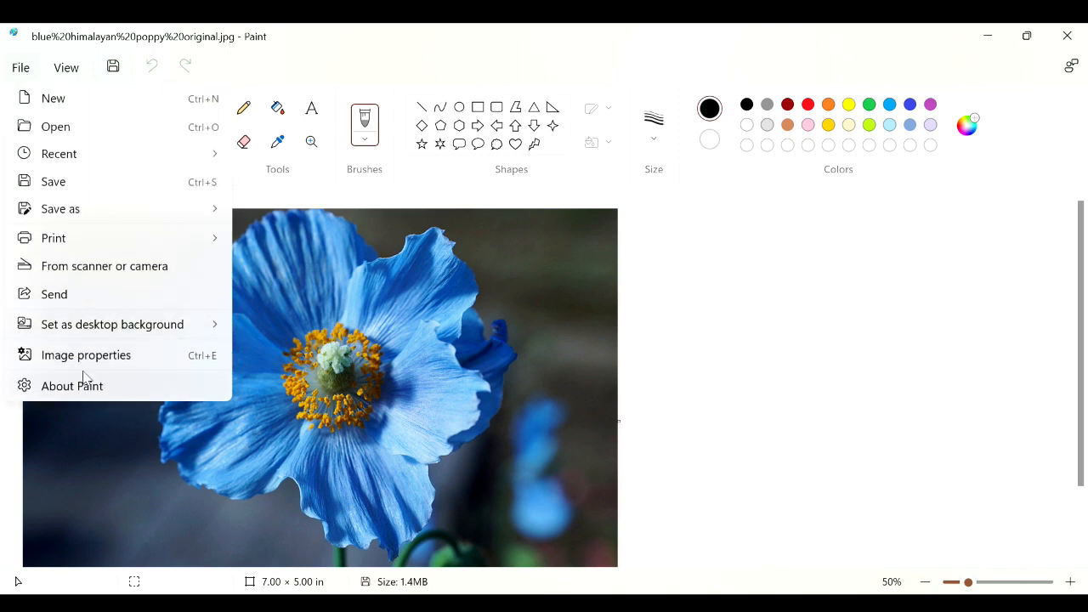
{"action": "left_click", "coordinate": [86, 355]}
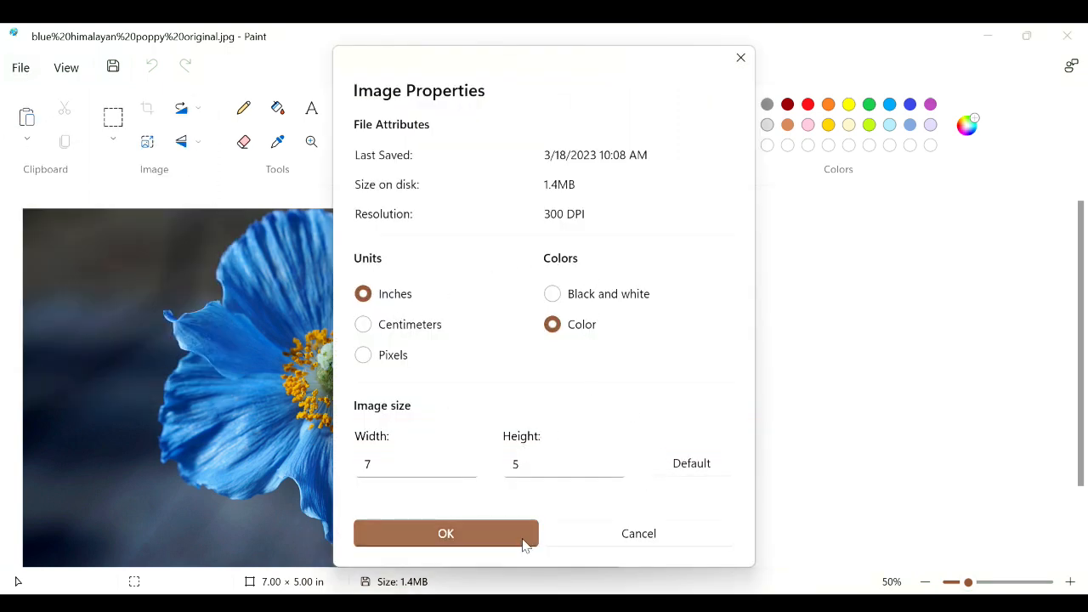
{"action": "left_click", "coordinate": [446, 533]}
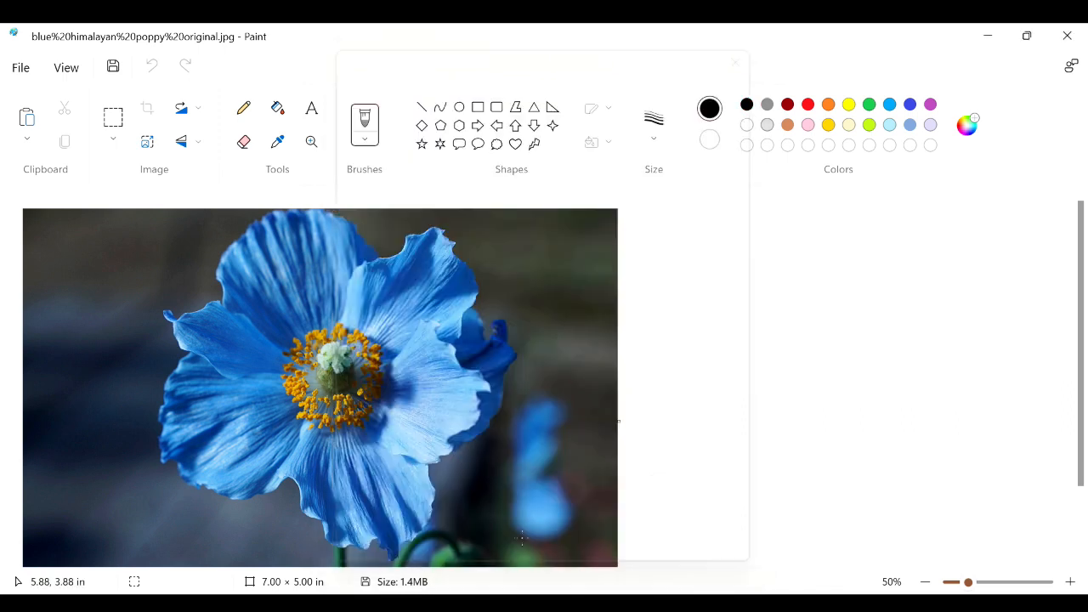
Enable Gridlines and Rulers from Paint's View menu over the poppy photo.
{"action": "left_click", "coordinate": [66, 67]}
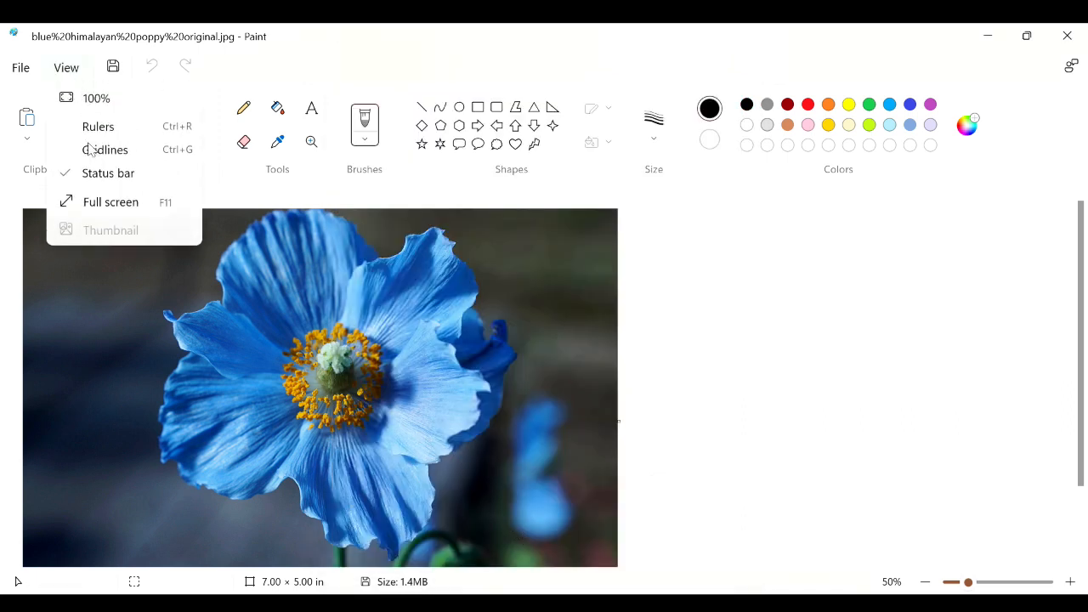
{"action": "left_click", "coordinate": [106, 149]}
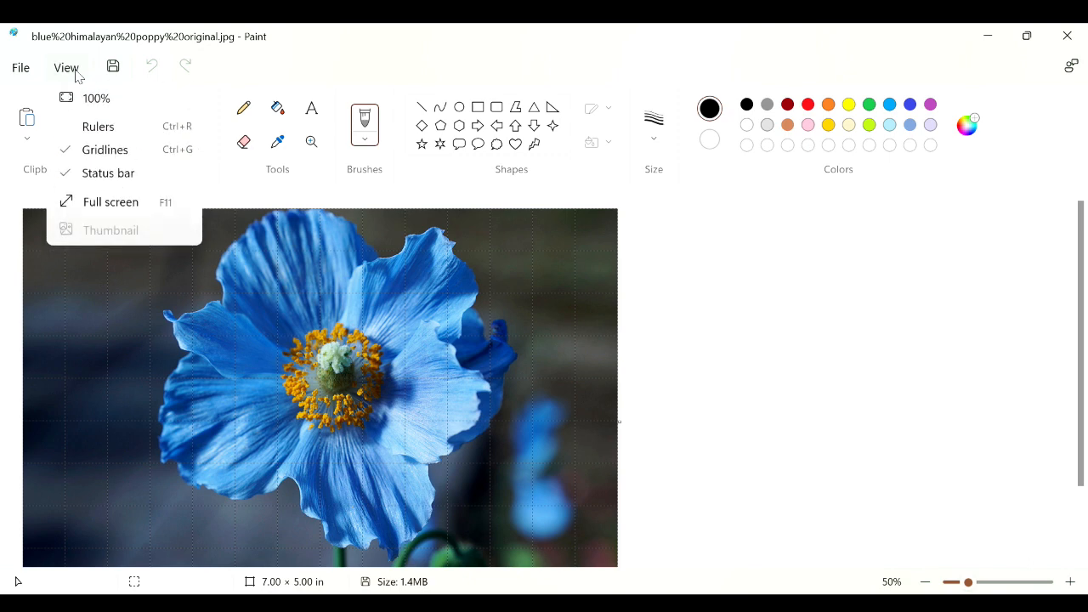
{"action": "left_click", "coordinate": [97, 125]}
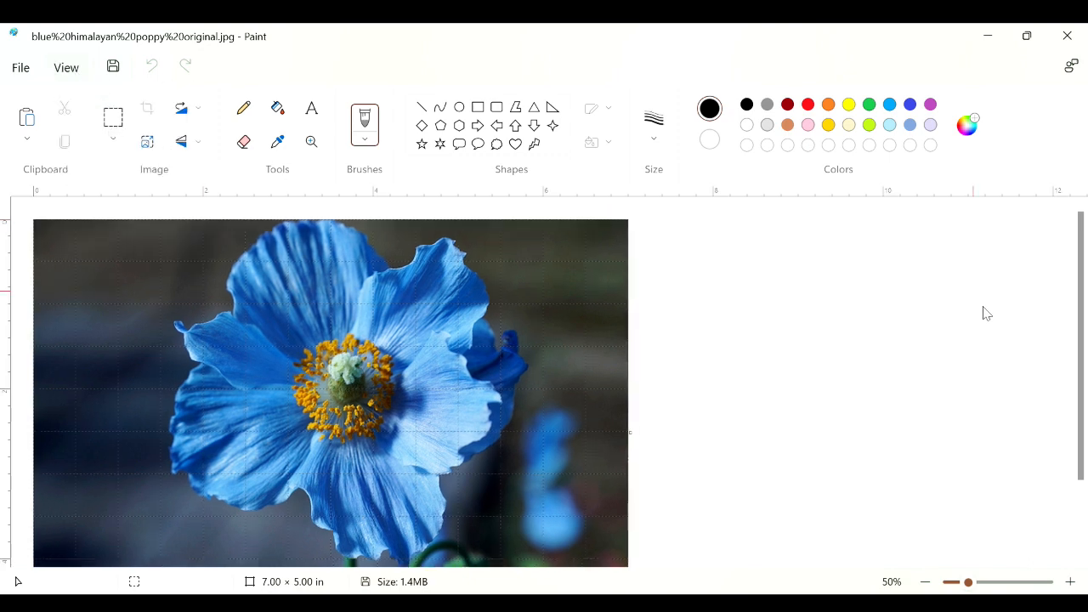
{"action": "mouse_move", "coordinate": [687, 349]}
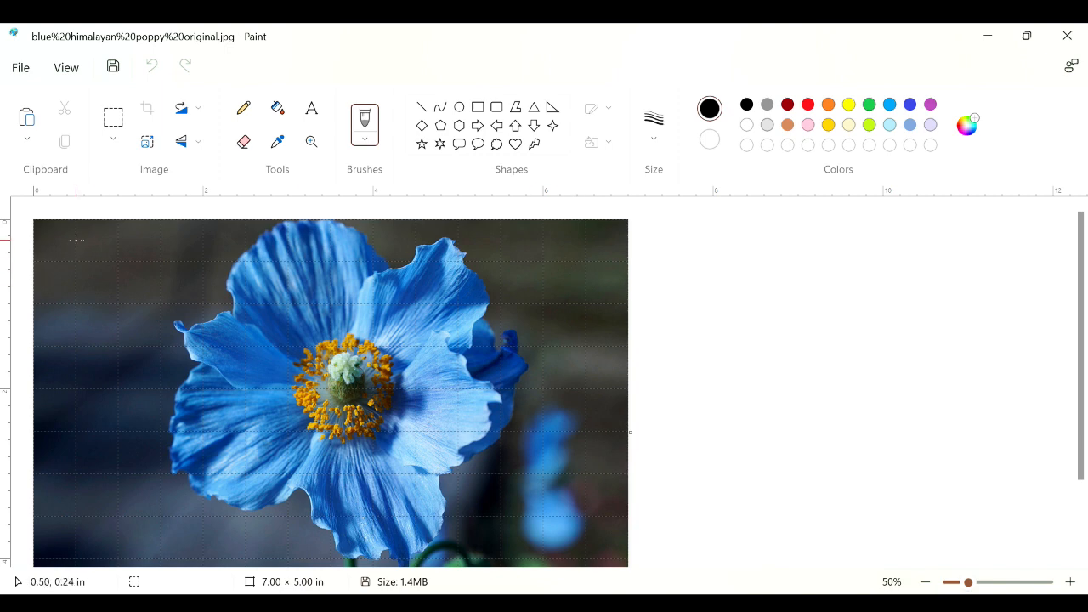
{"action": "mouse_move", "coordinate": [617, 276]}
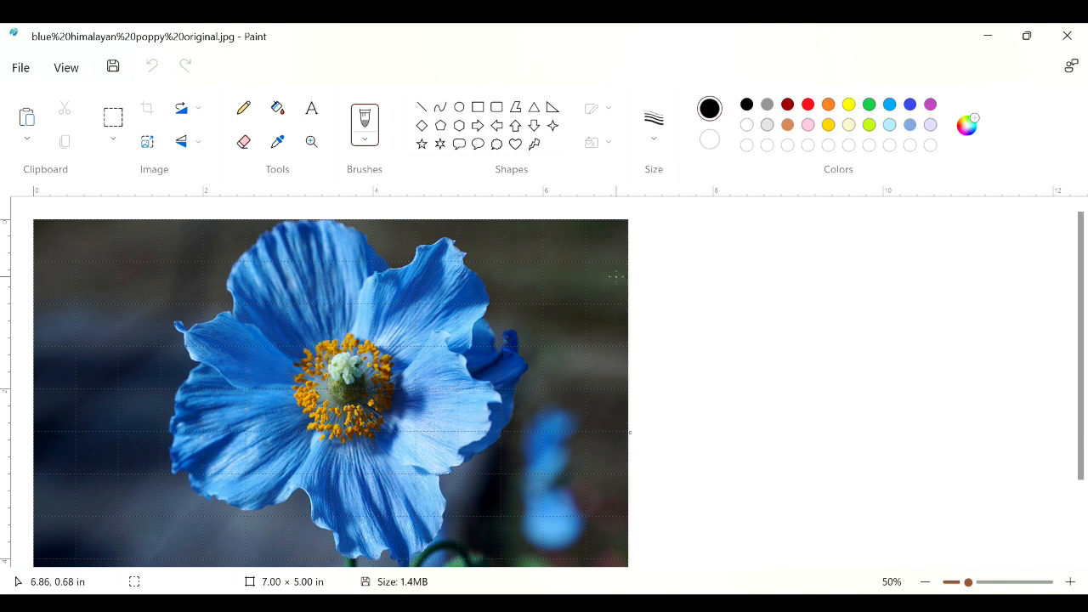
{"action": "mouse_move", "coordinate": [602, 278]}
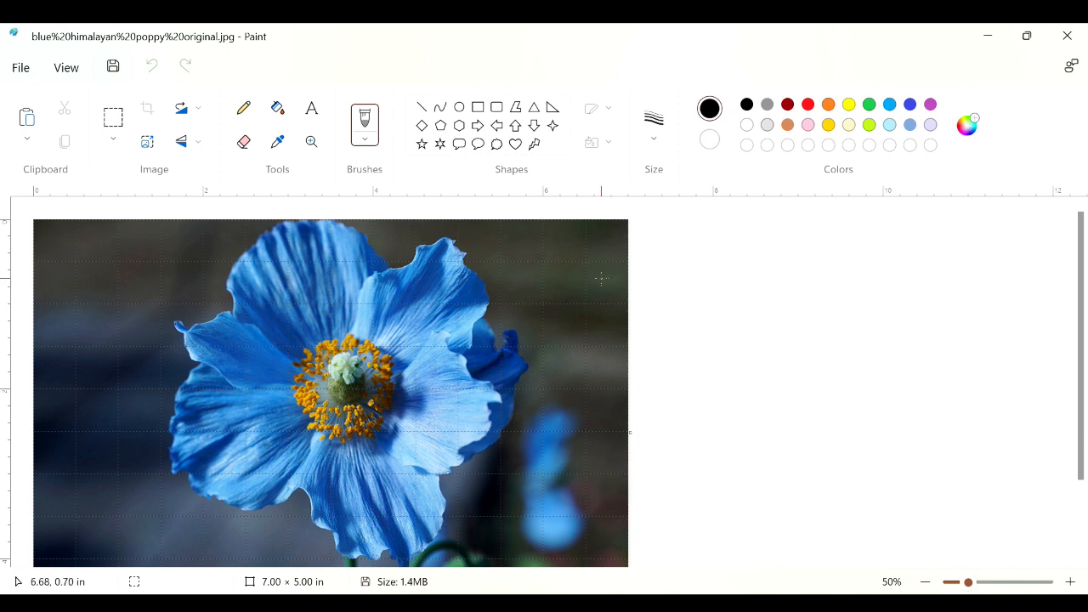
{"action": "mouse_move", "coordinate": [535, 345]}
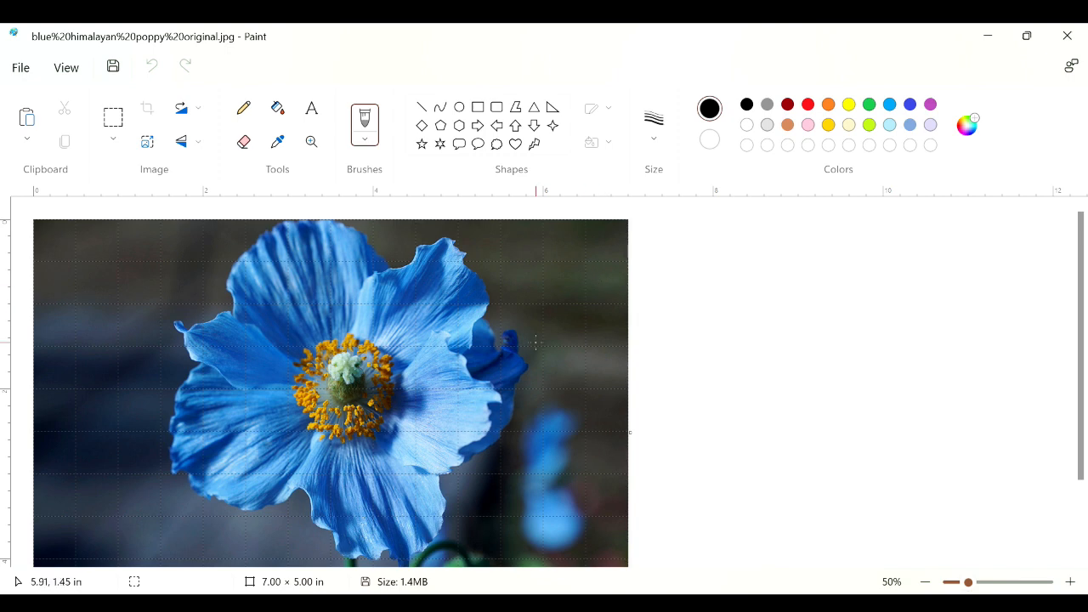